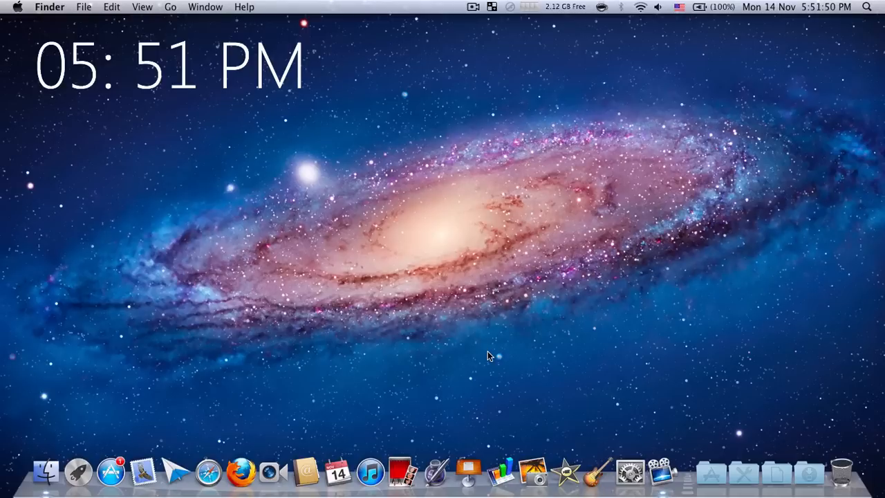
pyautogui.moveTo(491, 463)
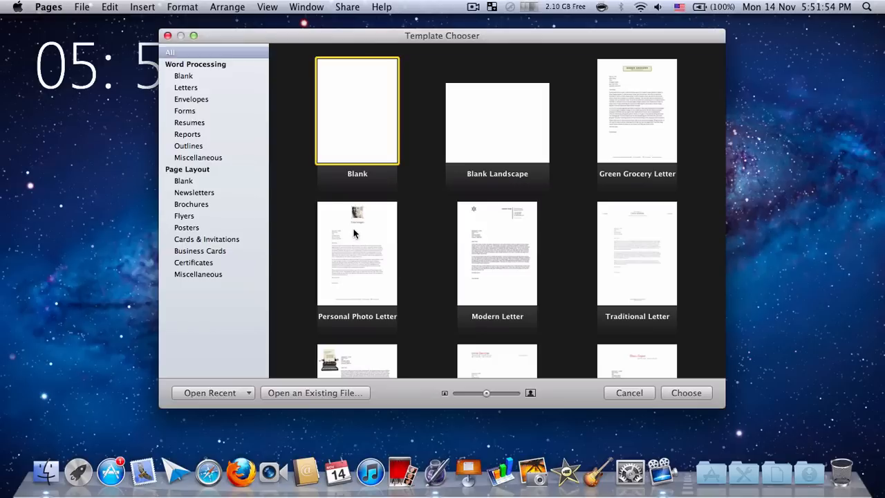
# Start a blank Pages document with a letter typed and save it to the Desktop as 'random document'
pyautogui.click(686, 393)
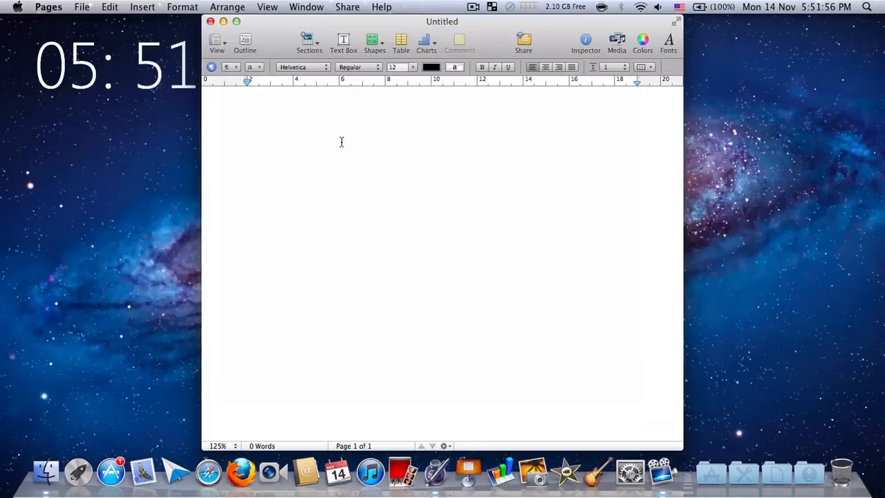
pyautogui.write('b')
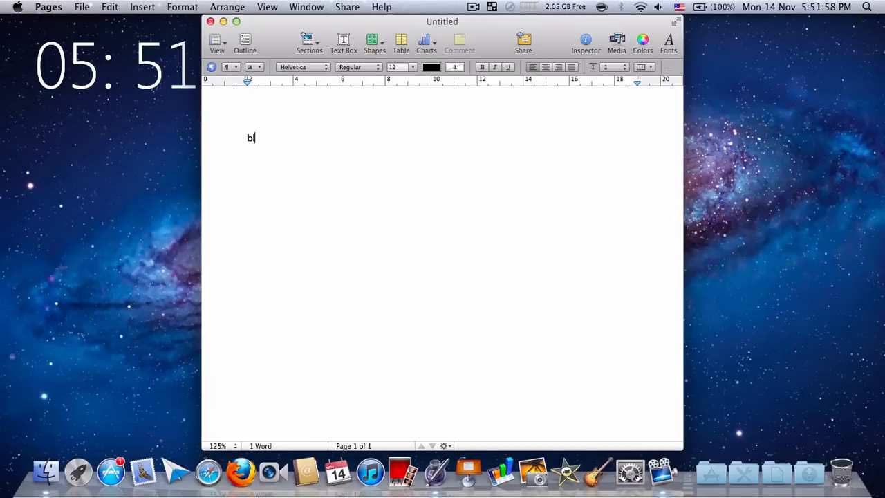
pyautogui.click(82, 5)
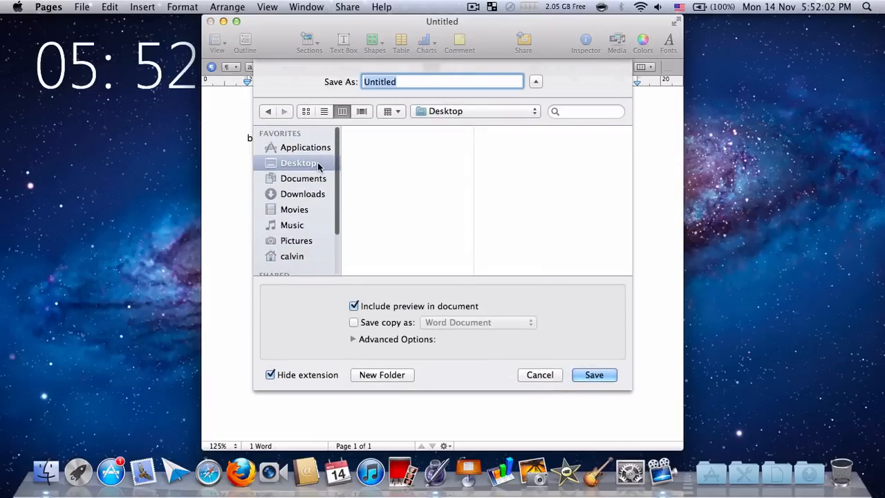
pyautogui.write('r')
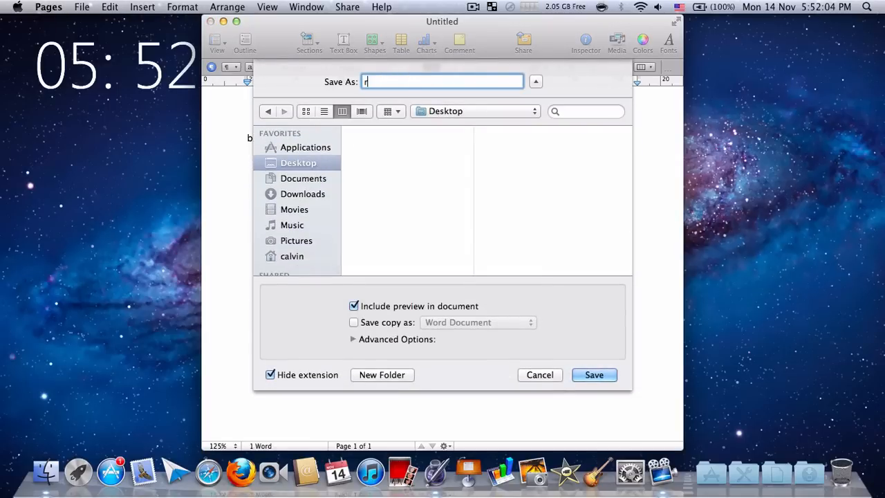
pyautogui.write('andom do')
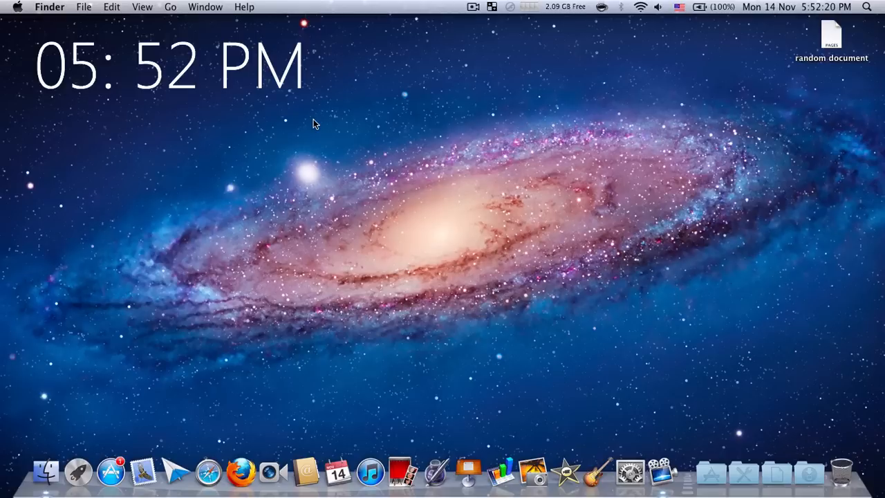
# Browse the startup disk in a new Finder window and go into its Library folder
pyautogui.click(47, 471)
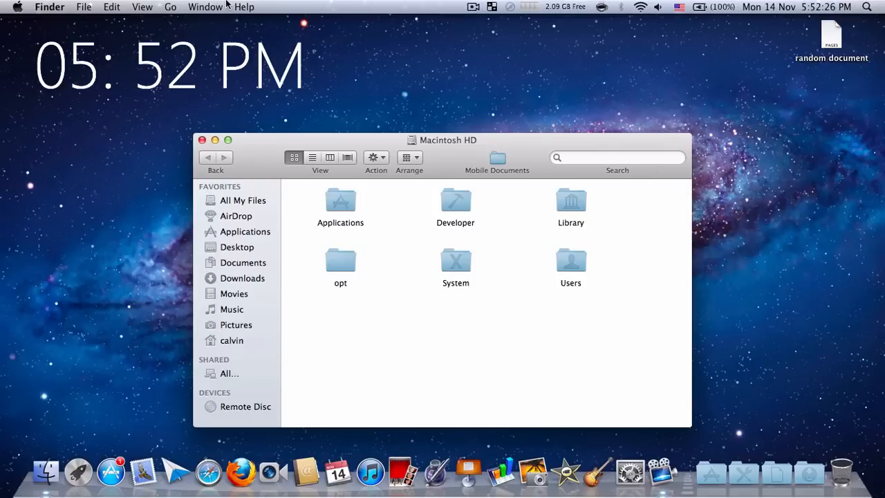
pyautogui.click(170, 5)
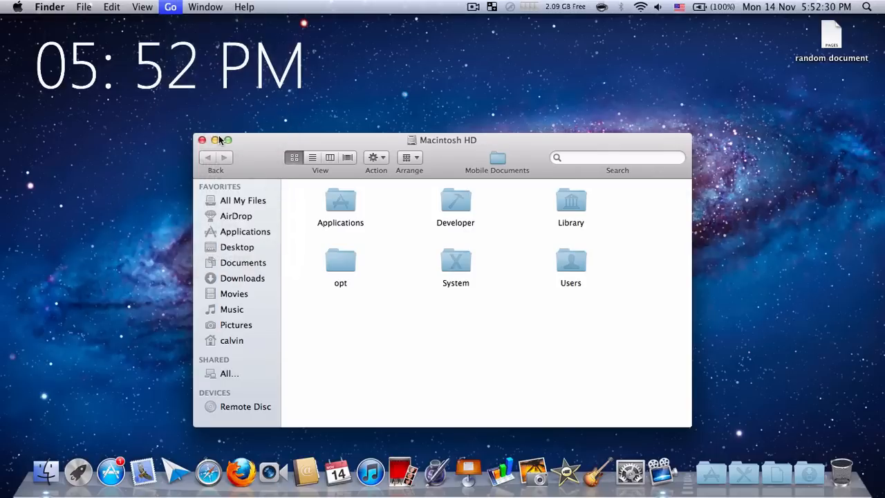
pyautogui.doubleClick(569, 205)
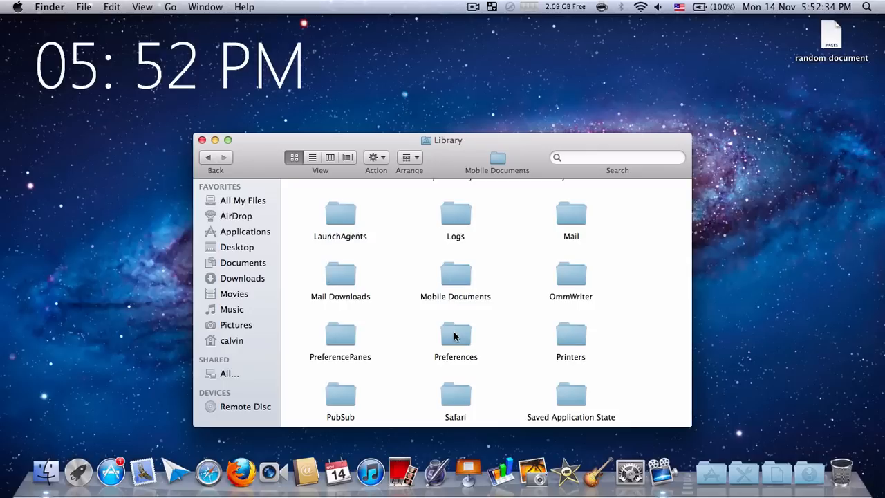
pyautogui.moveTo(456, 287)
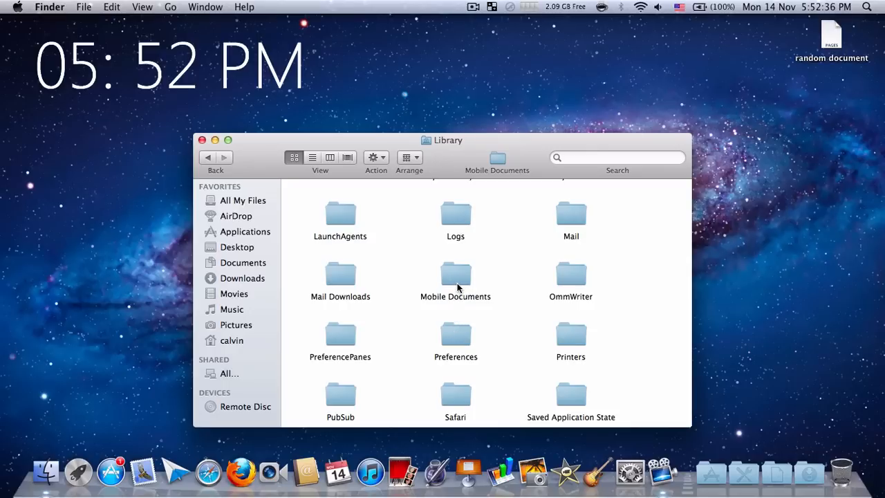
# Go into Mobile Documents > com~apple~Pages and drag 'random document' from the Desktop onto Documents
pyautogui.doubleClick(455, 273)
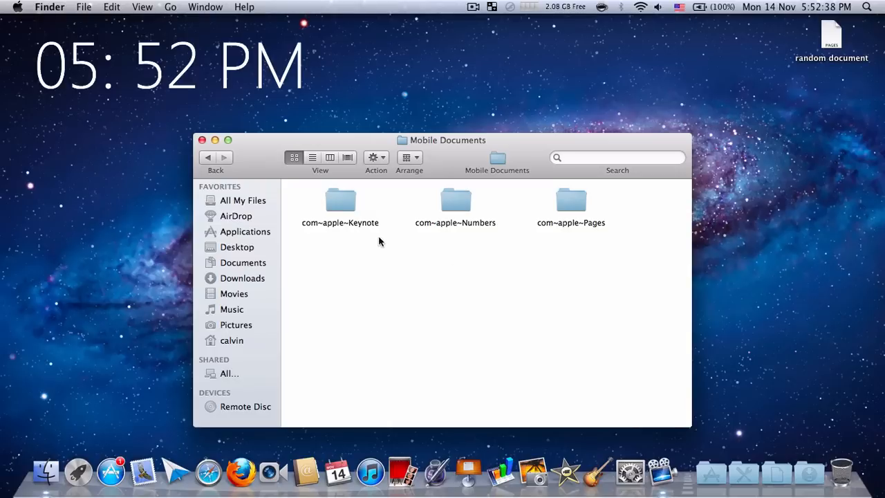
pyautogui.moveTo(343, 238)
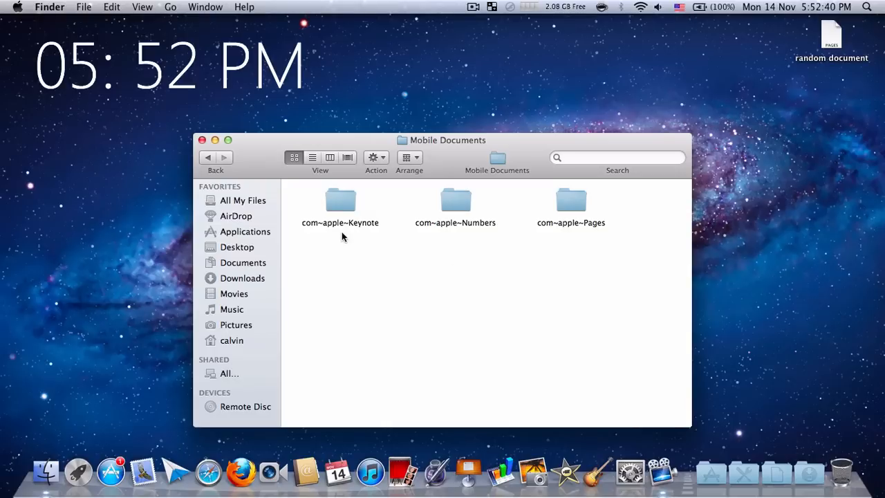
pyautogui.moveTo(570, 213)
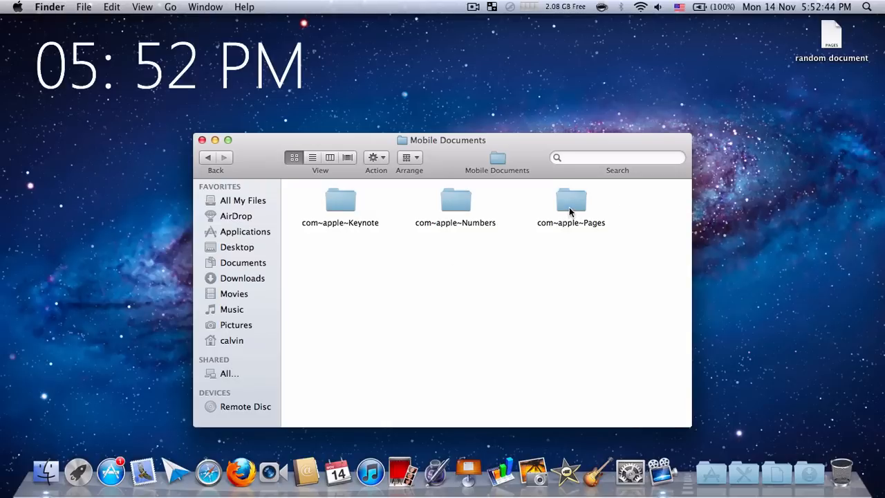
pyautogui.doubleClick(571, 204)
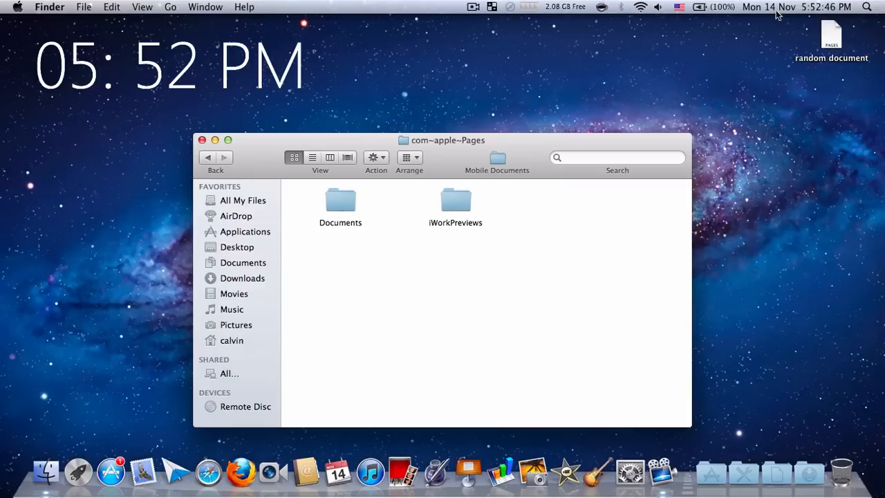
pyautogui.moveTo(831, 34); pyautogui.dragTo(340, 207)
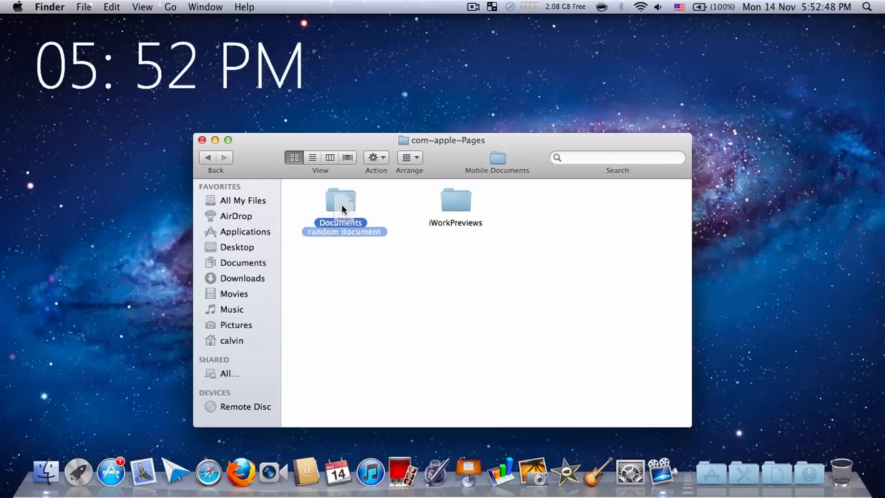
pyautogui.moveTo(194, 442)
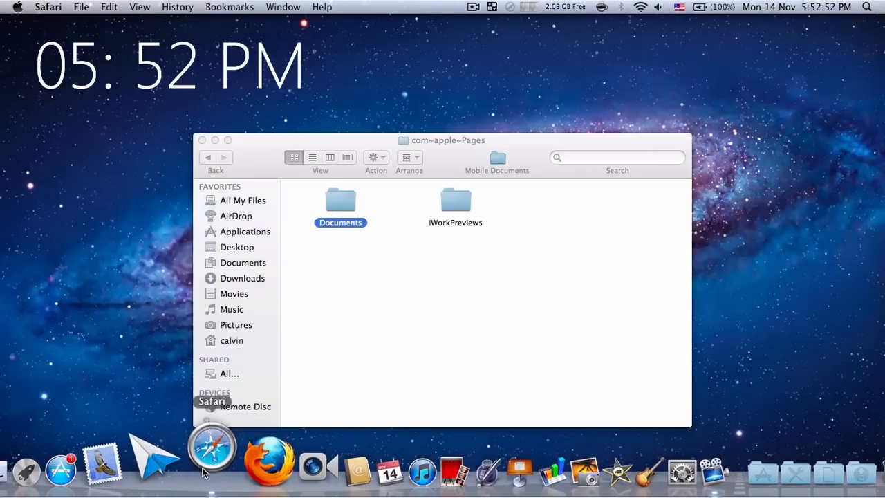
# Launch Safari from the Dock to head to icloud.com's iWork page
pyautogui.click(213, 445)
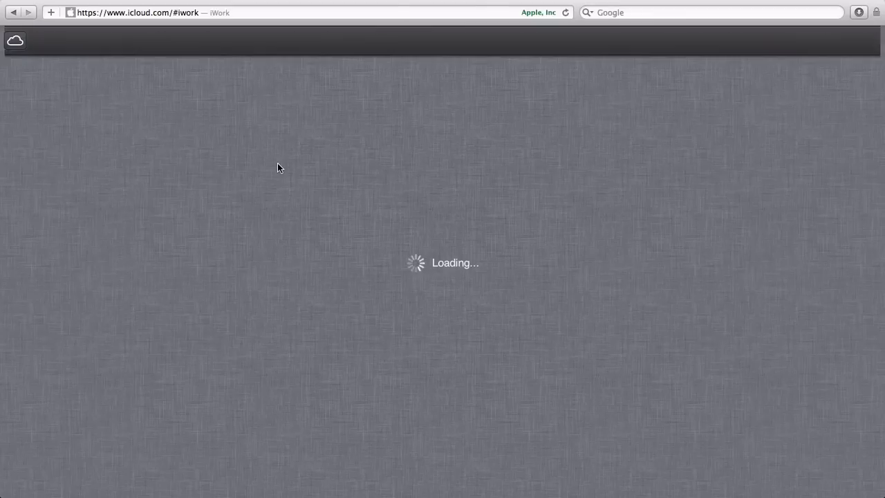
pyautogui.moveTo(301, 160)
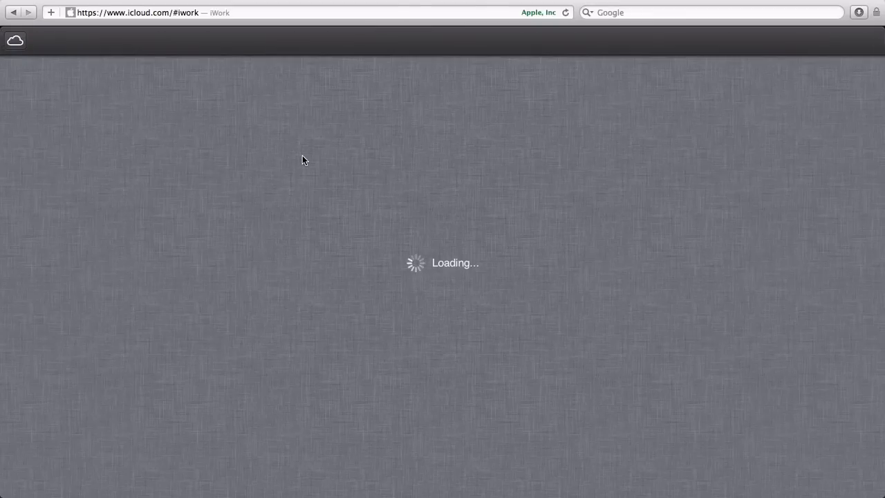